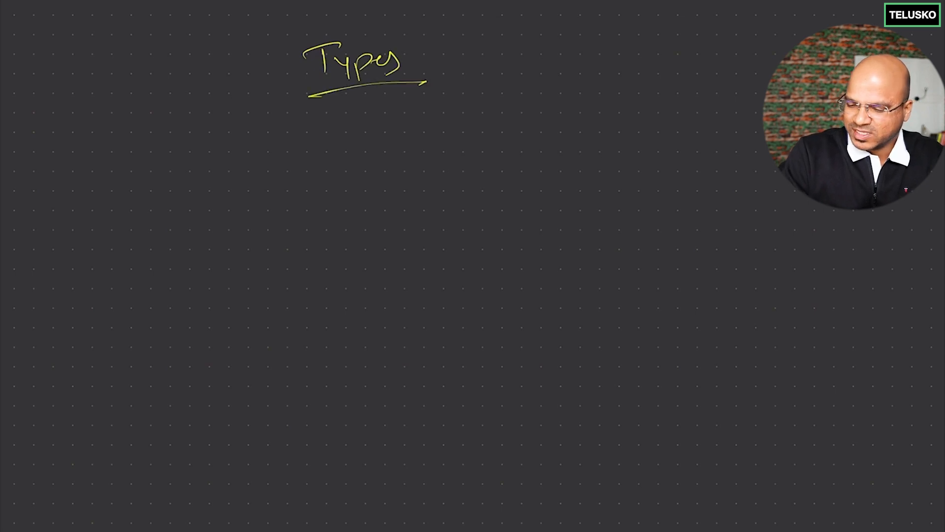
Draw an elbow arrow from under the underlined 'Types' heading down and to the left.
left_click_drag(340, 120, 241, 176)
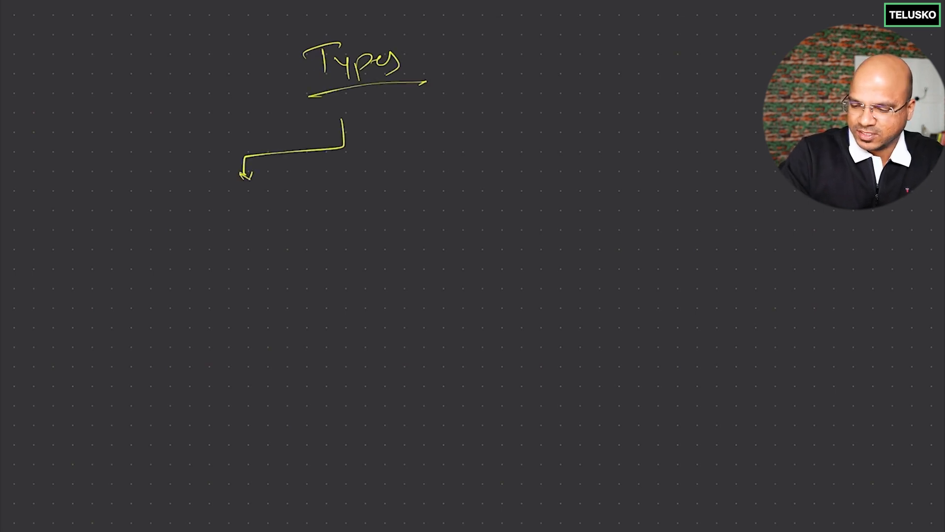